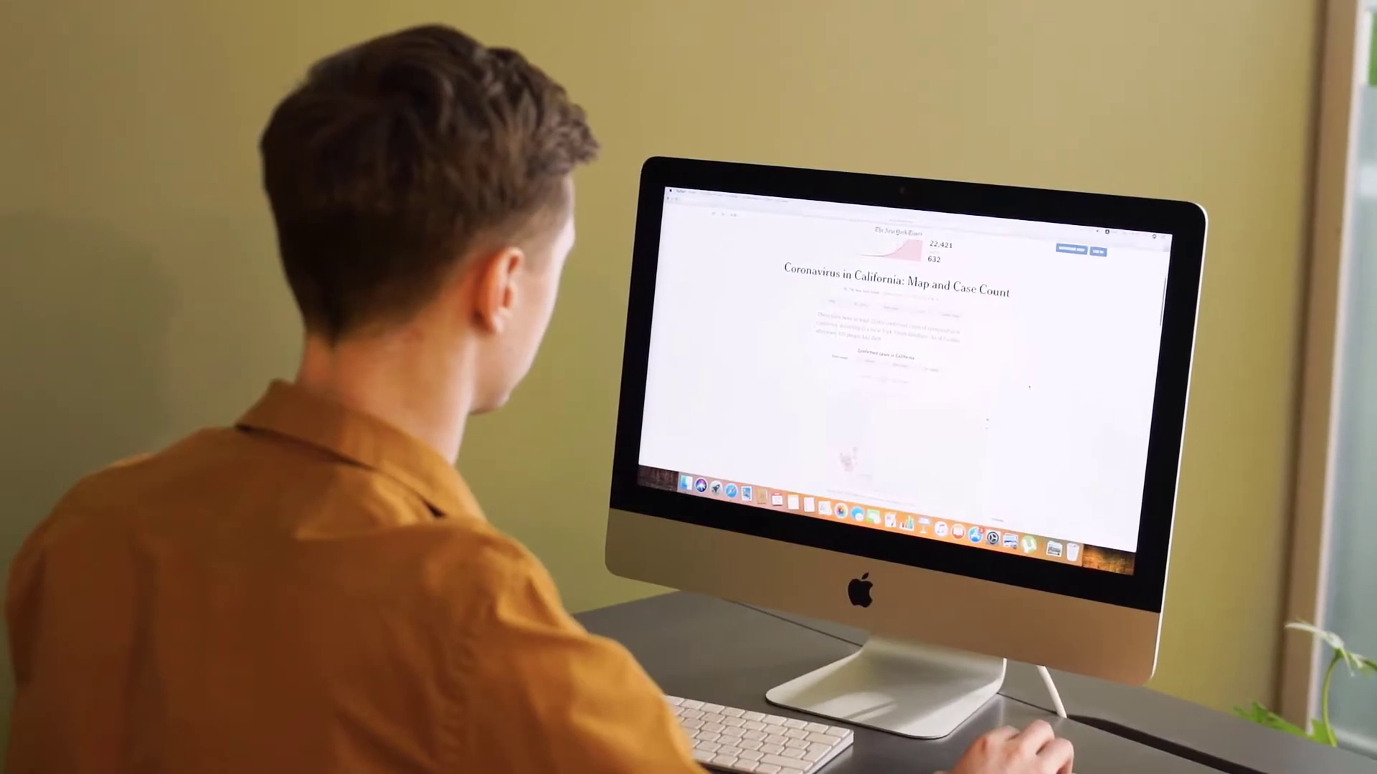
# - Choose the 2-Screen Split layout with two equal vertical halves, replacing full screen
pyautogui.scroll(-3)
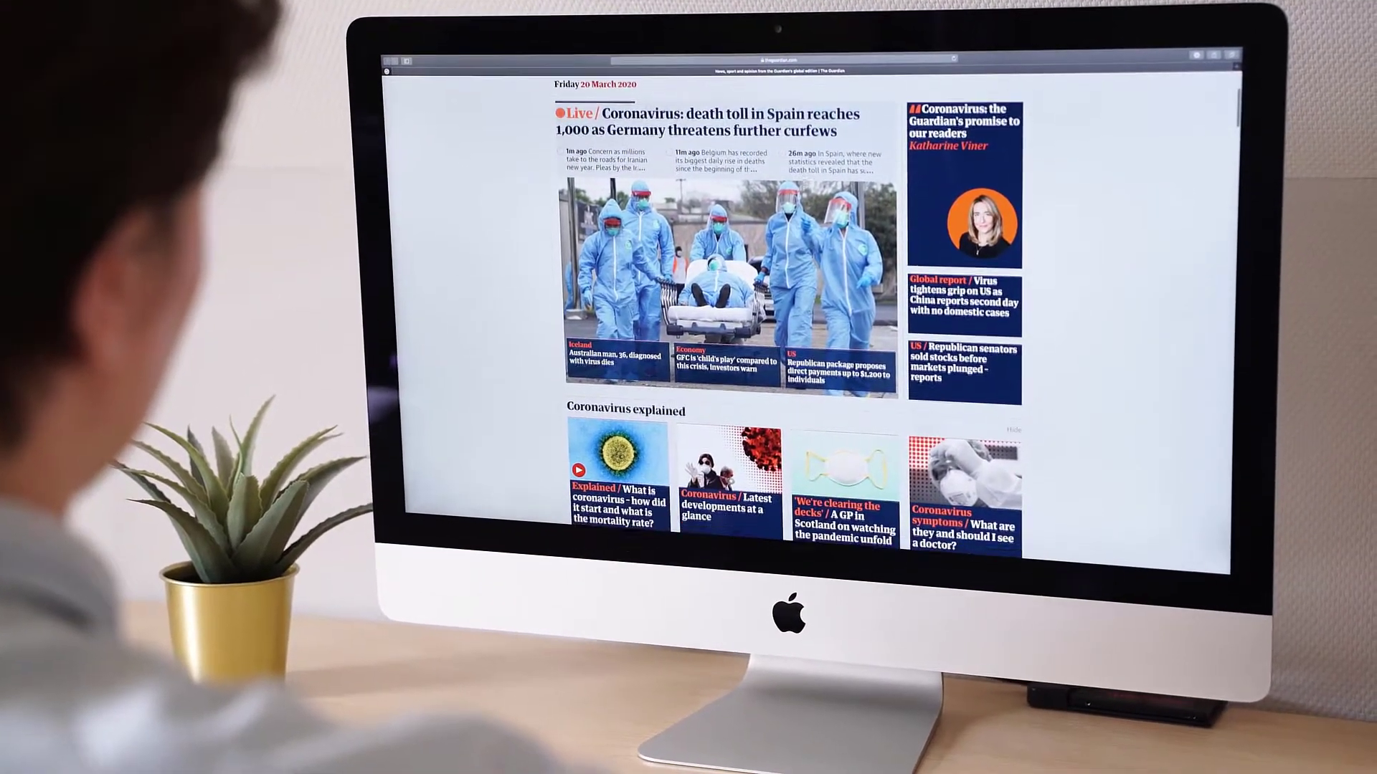
pyautogui.scroll(-3)
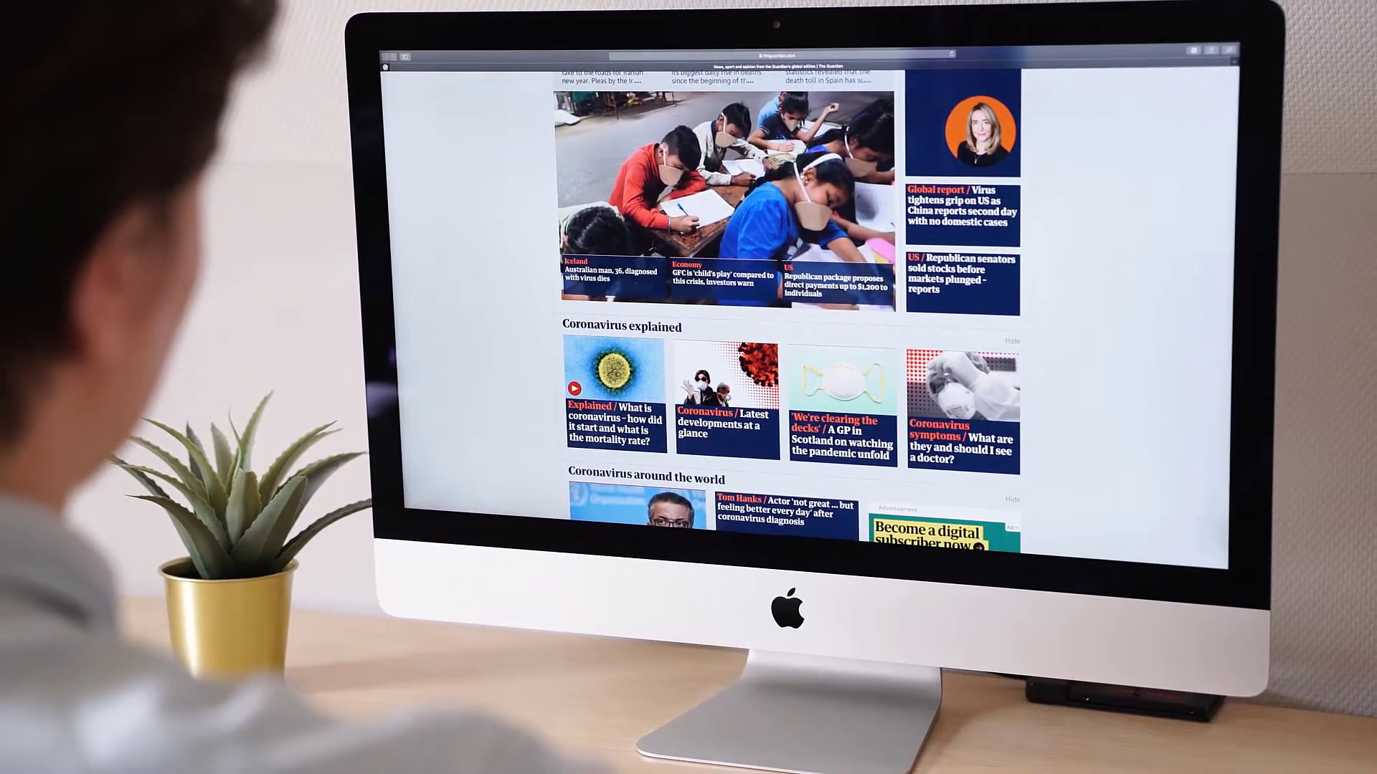
pyautogui.scroll(-3)
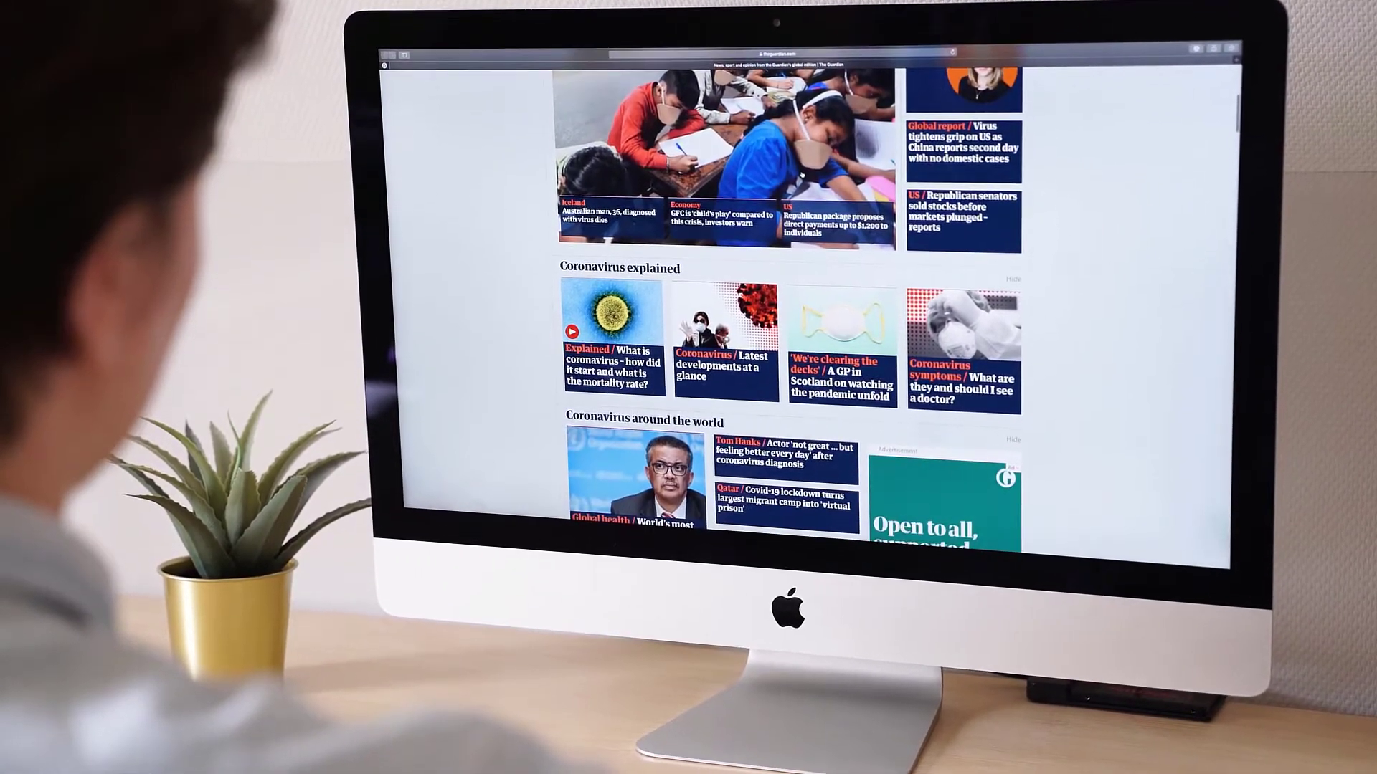
pyautogui.scroll(-3)
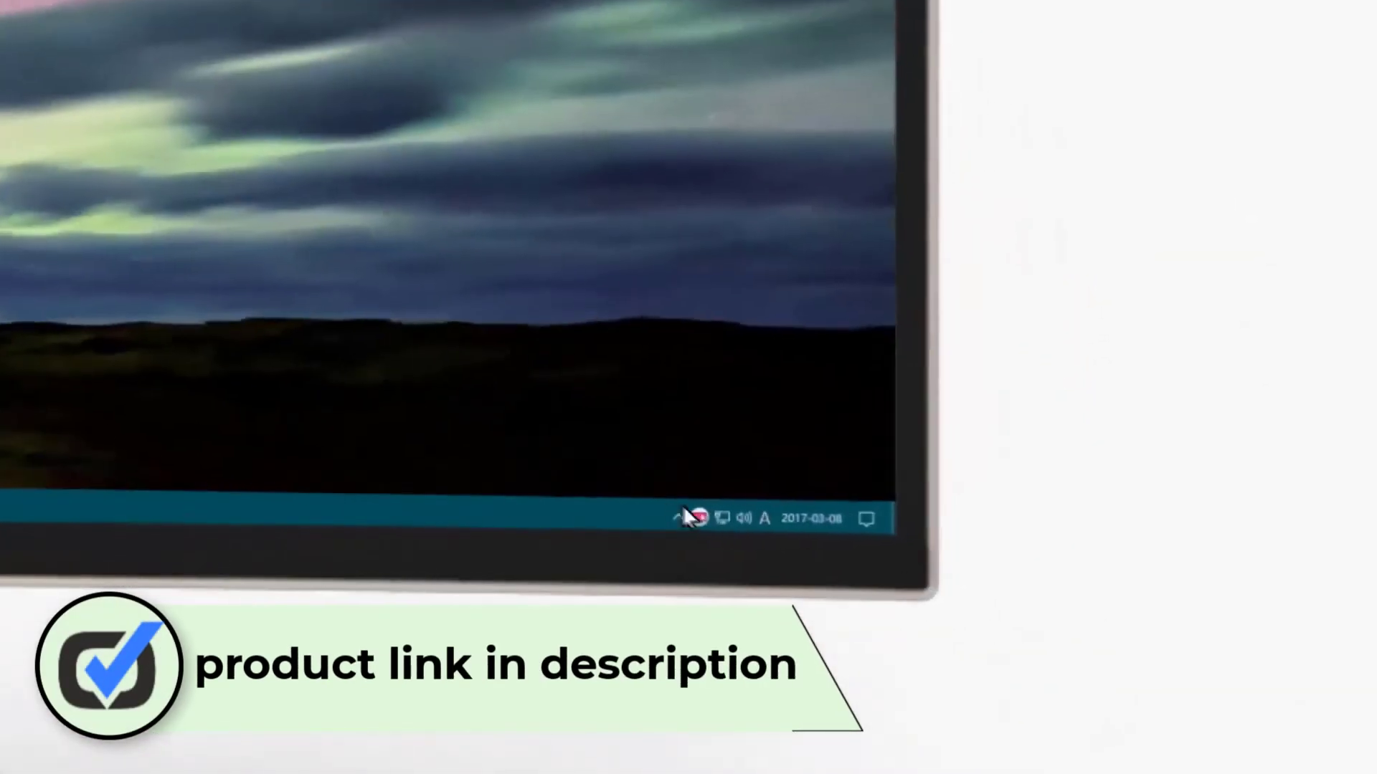
pyautogui.click(696, 518)
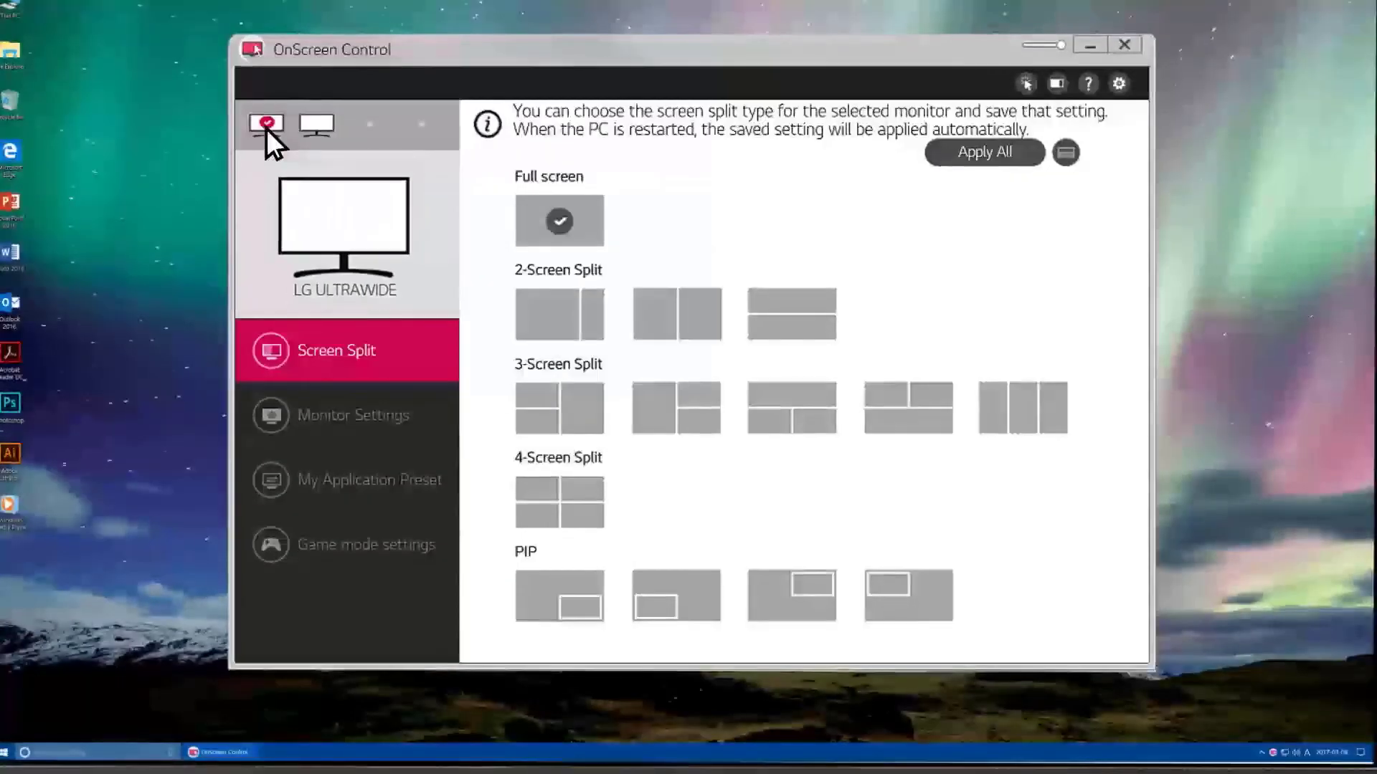
pyautogui.click(675, 314)
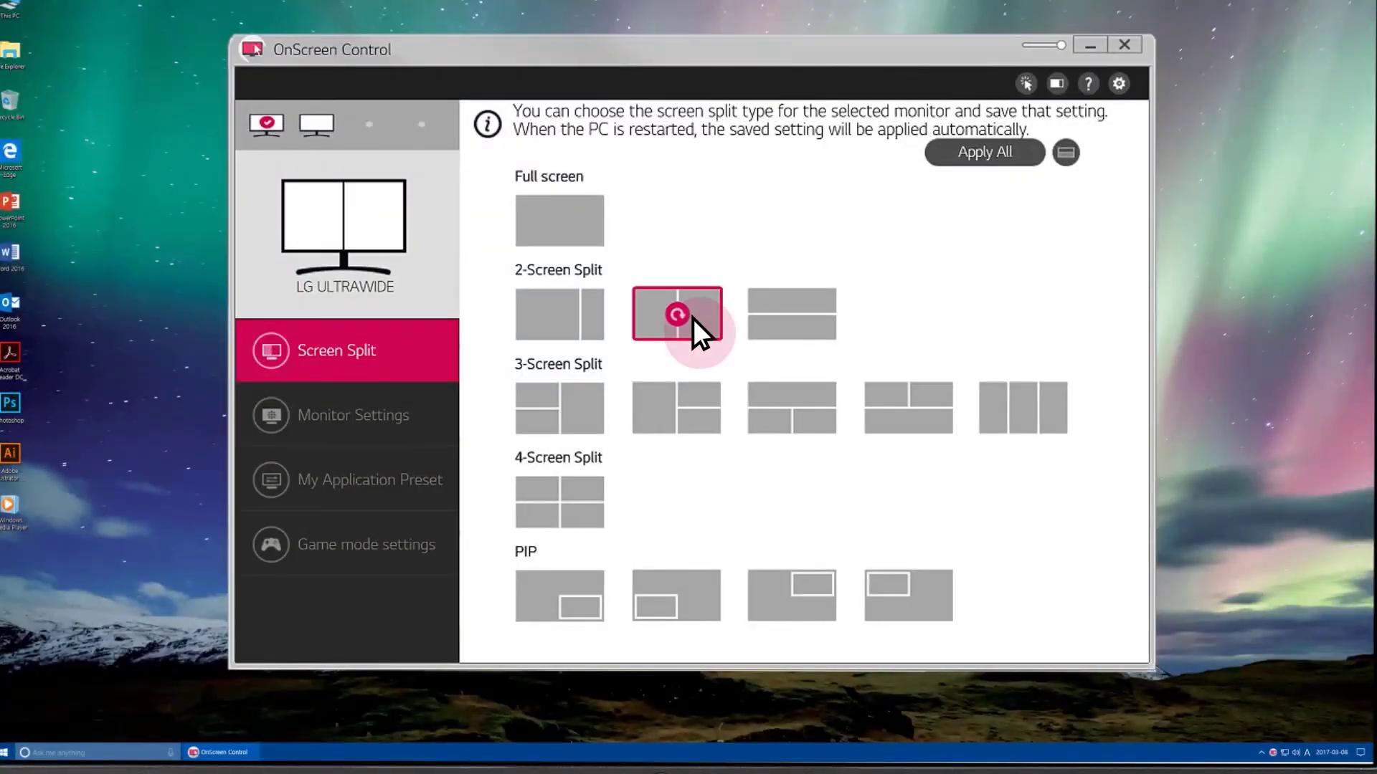